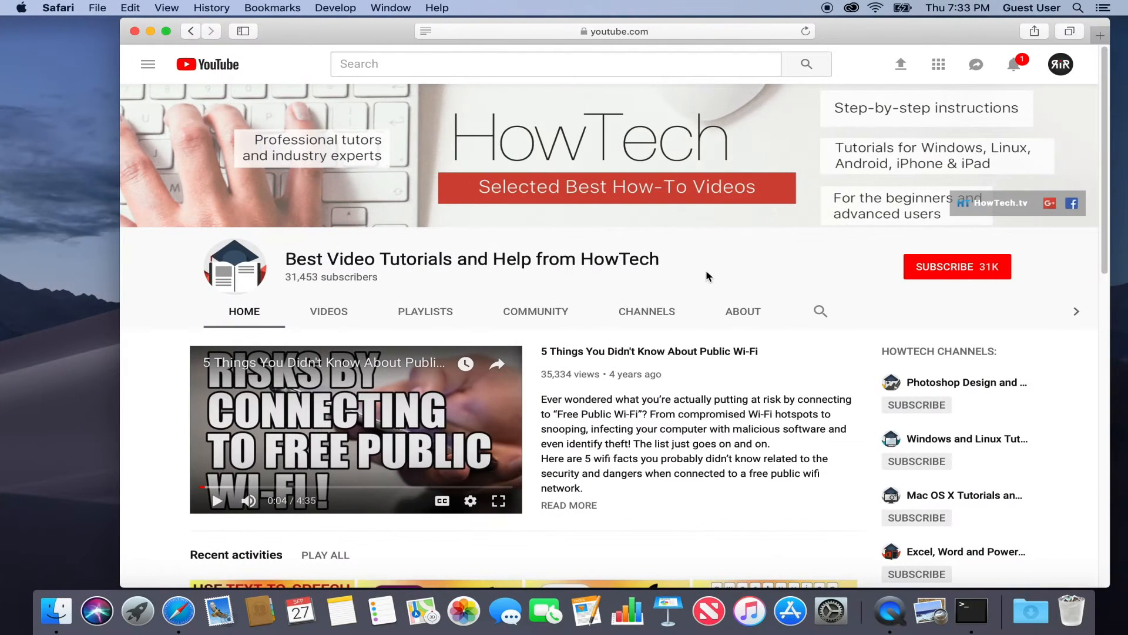
Subscribe to the HowTech channel and turn on its bell notifications
left_click(957, 267)
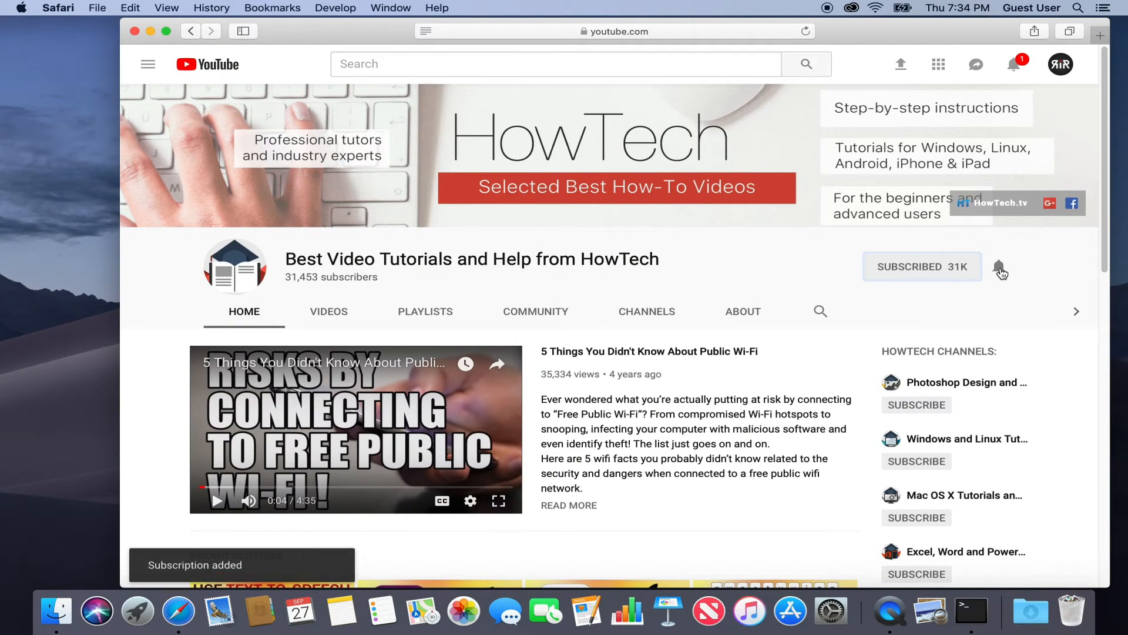
left_click(999, 267)
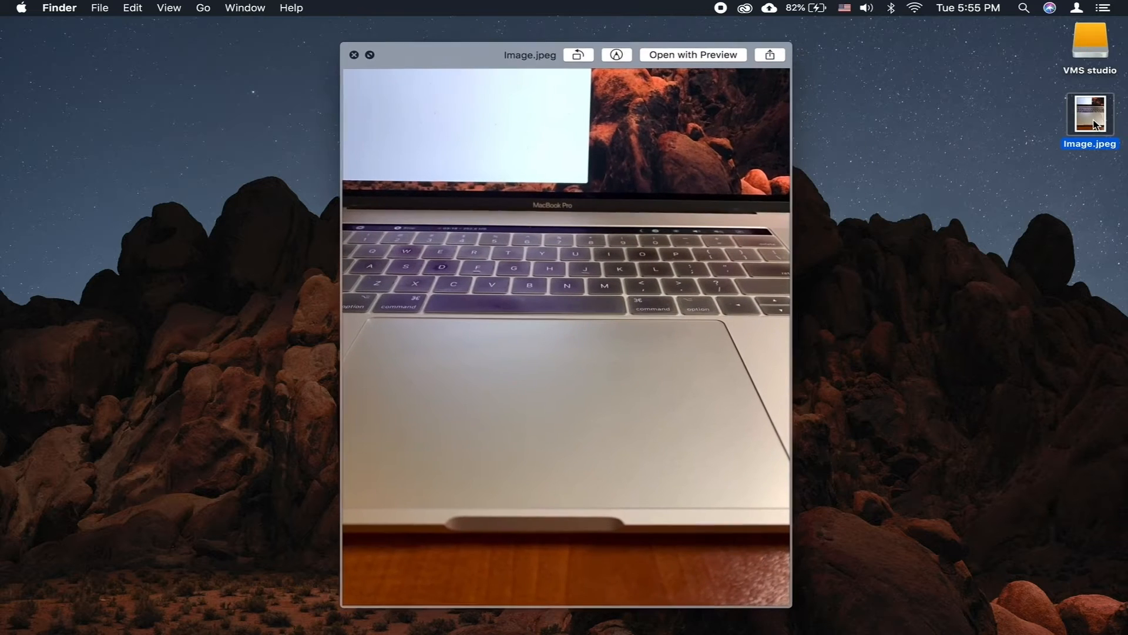
Mark up Image.jpeg with a curved arrow on the trackpad and the text 'THIS IS AWESOME'
left_click(614, 56)
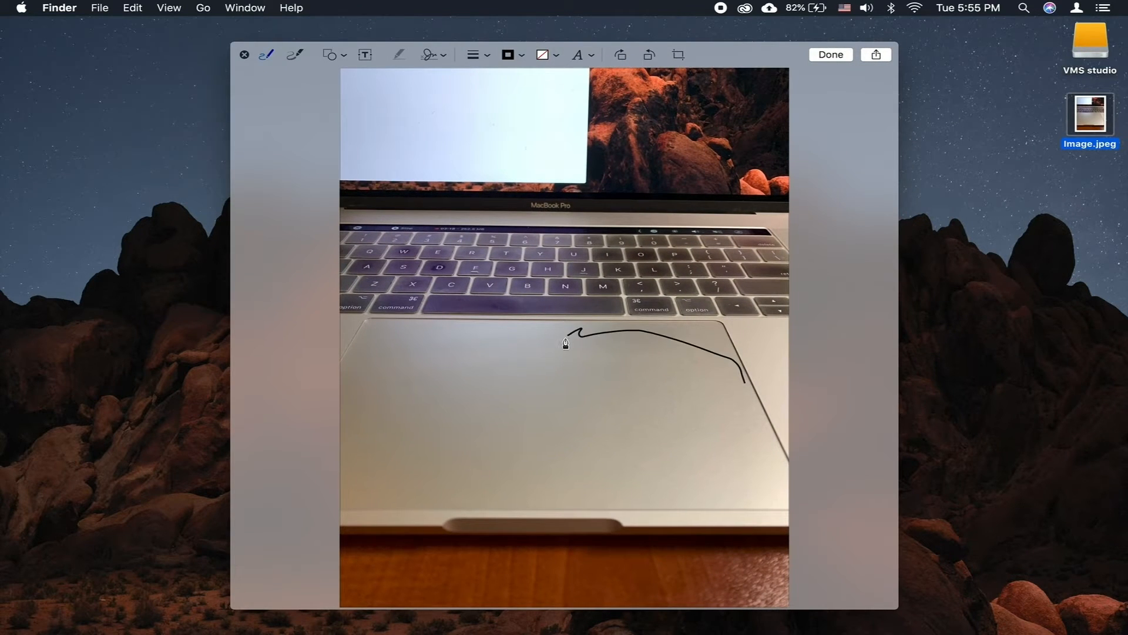
type("THIS IS AWESOME")
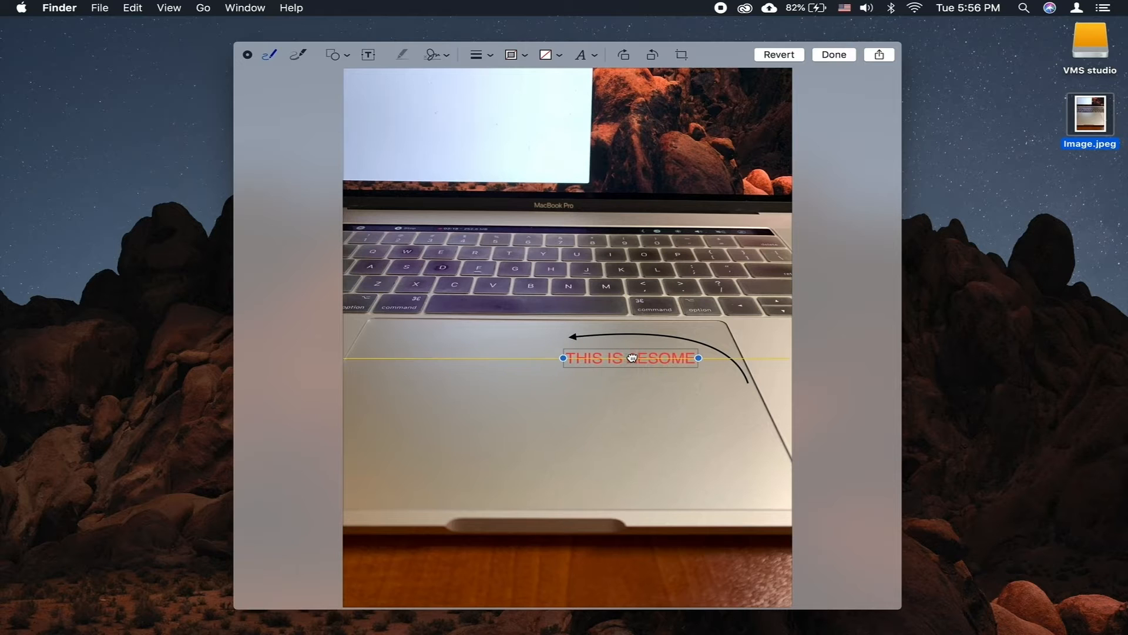
left_click(511, 56)
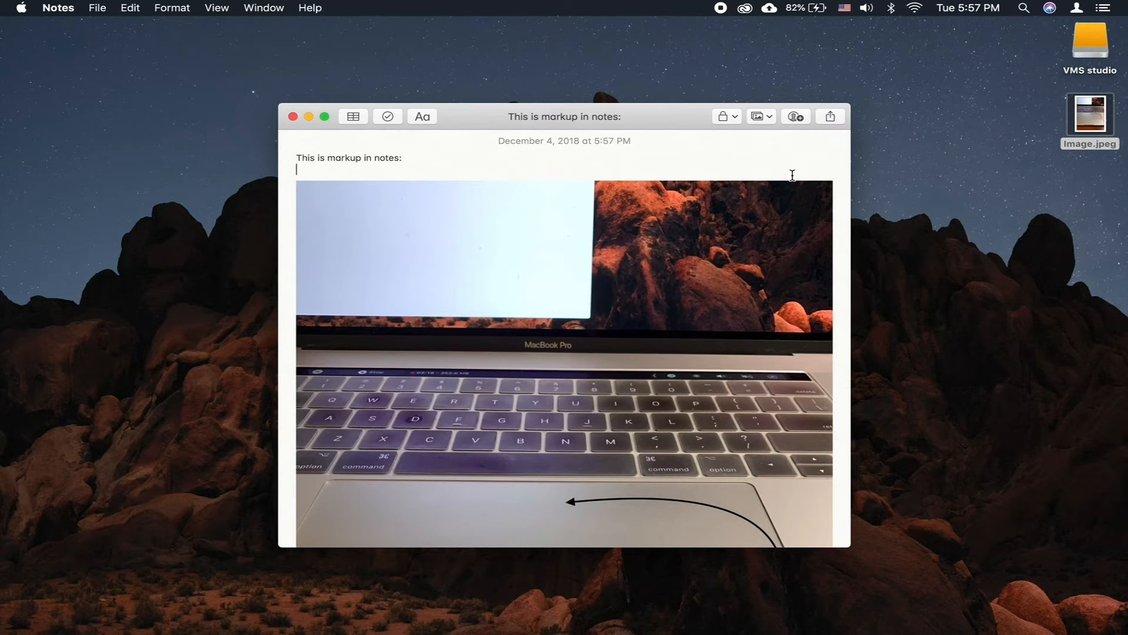
mouse_move(817, 200)
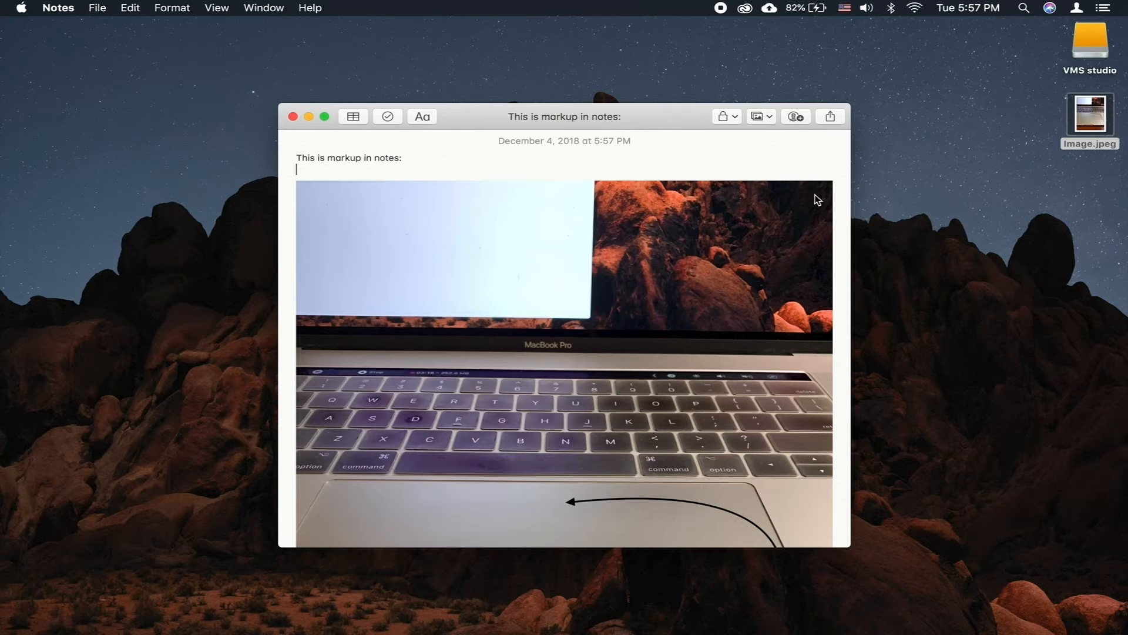
Choose Markup from the attached laptop photo's chevron menu in the note
left_click(816, 194)
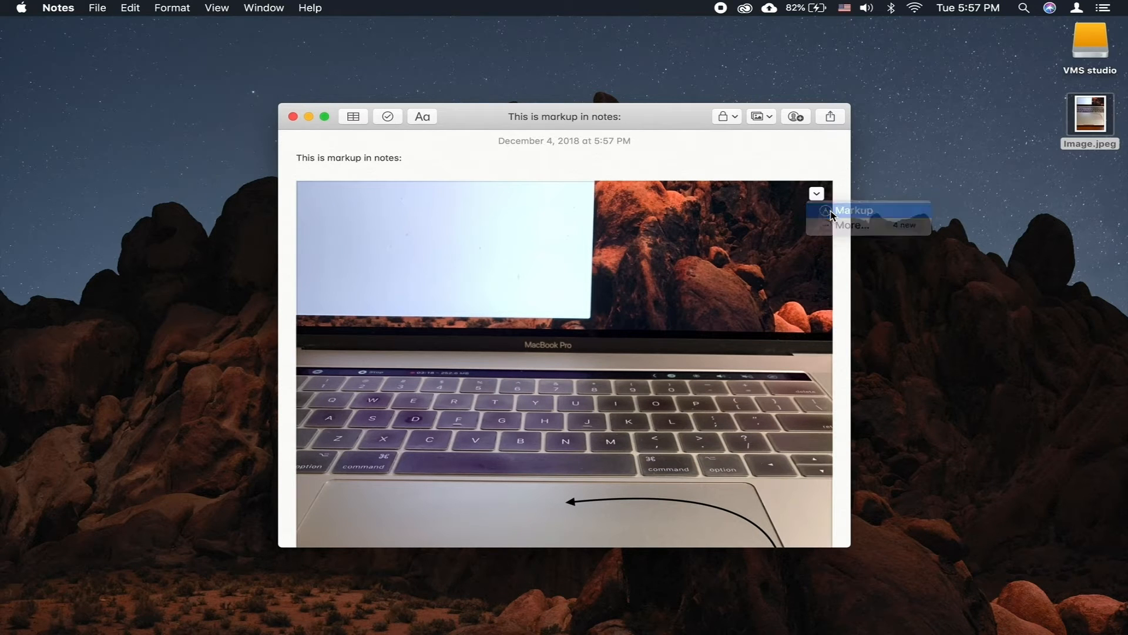
left_click(853, 211)
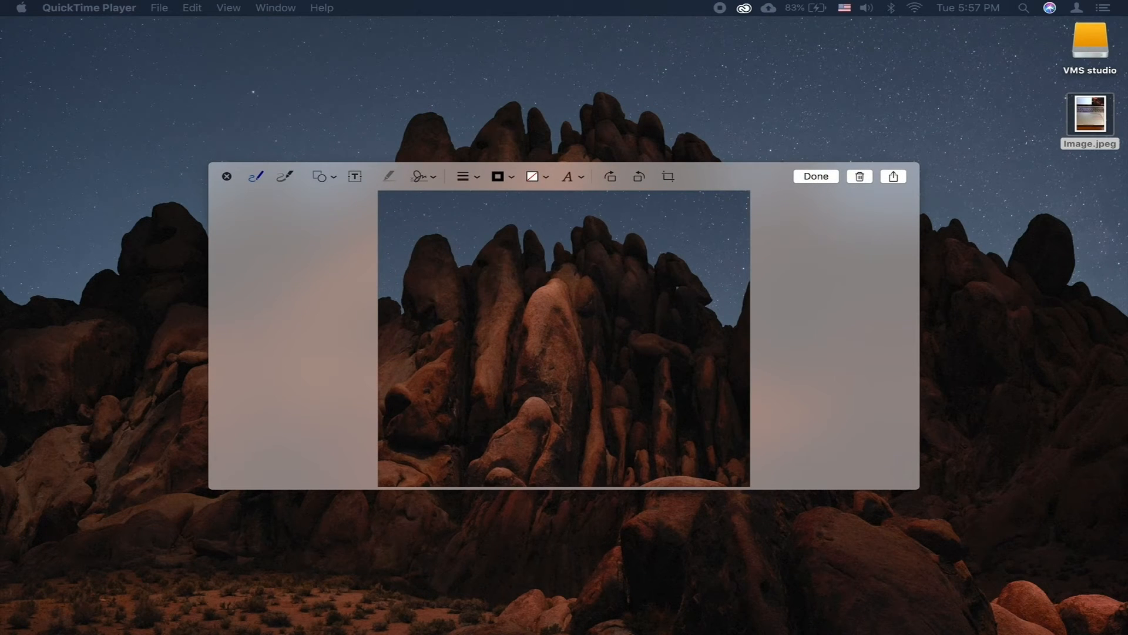
mouse_move(347, 164)
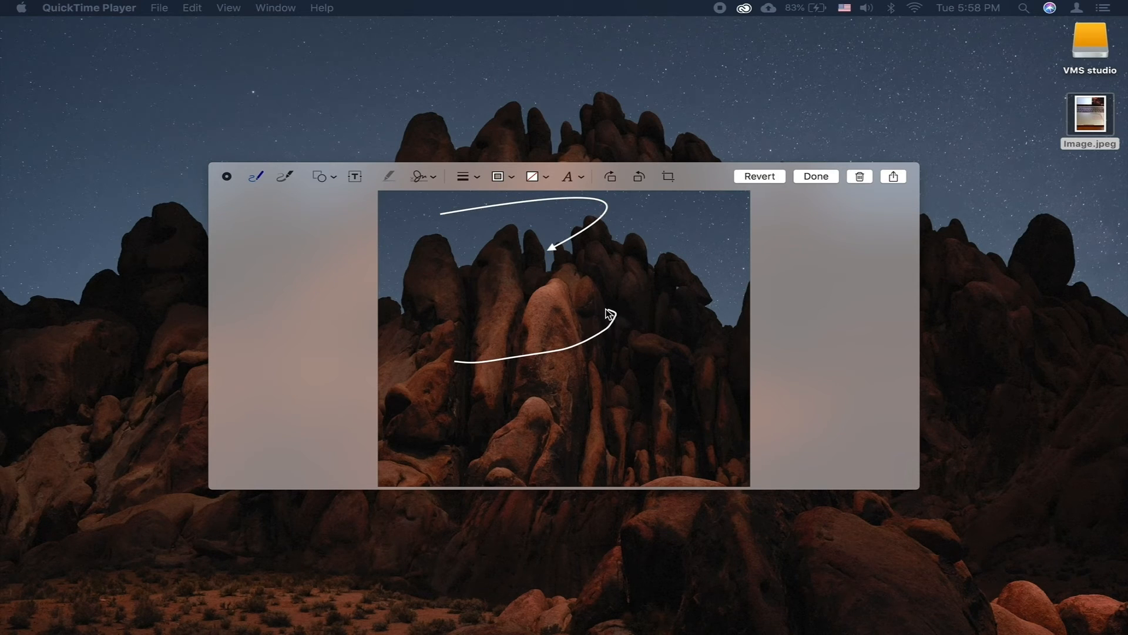
Adjust the Sketch tool's stroke options after drawing the two curved white arrows
left_click(526, 349)
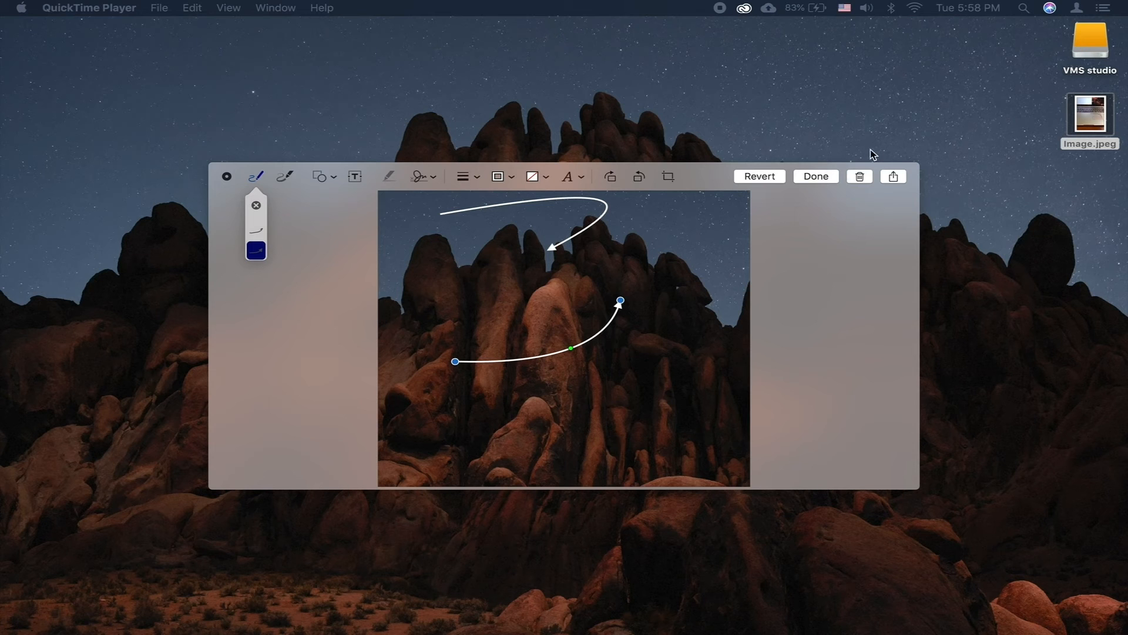